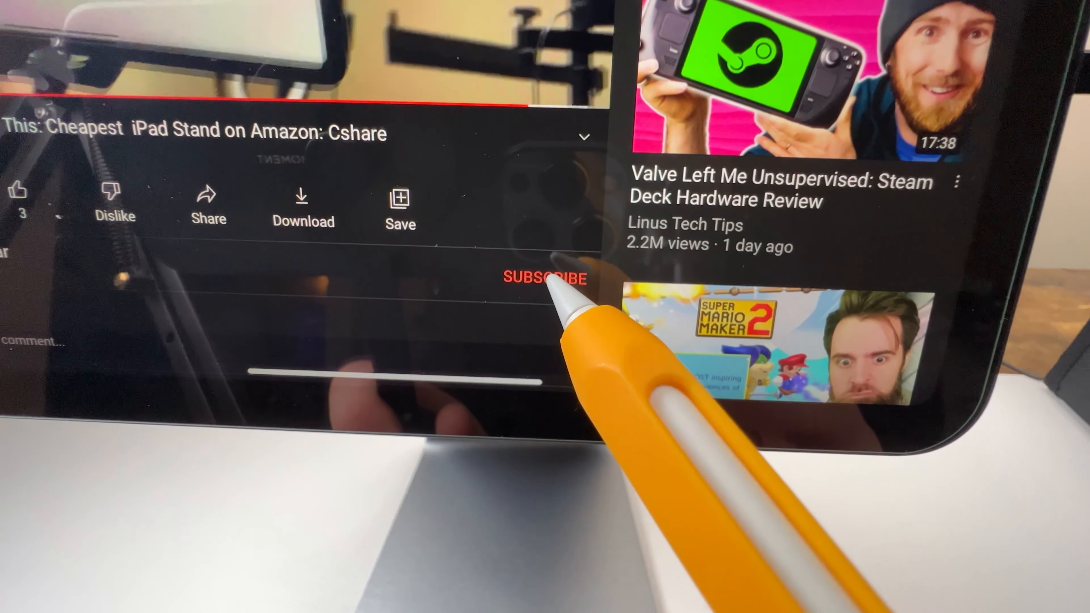
{"action": "left_click", "coordinate": [546, 278]}
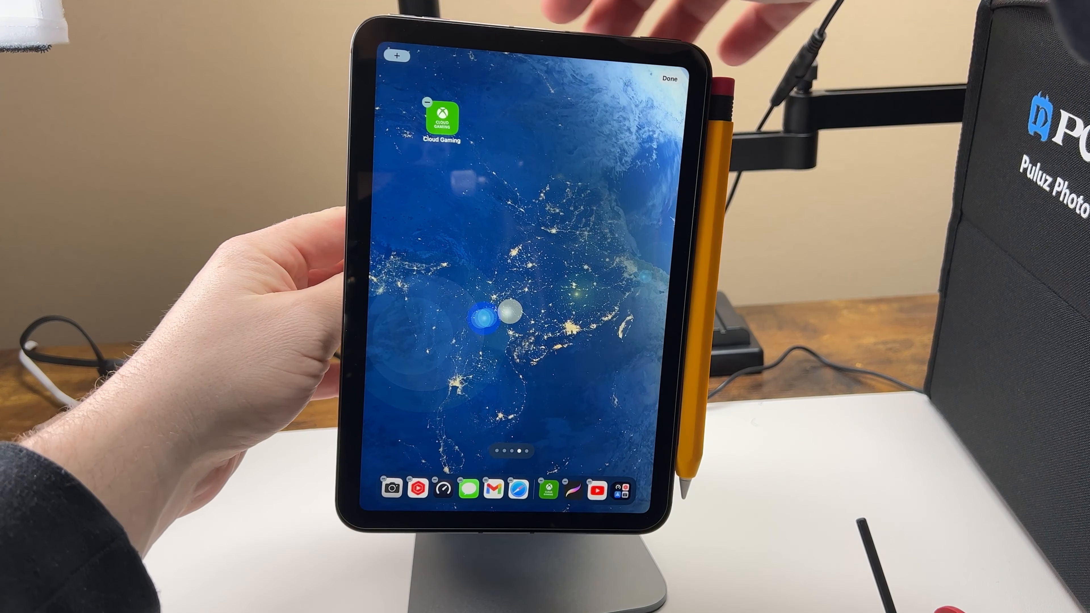
{"action": "left_click", "coordinate": [668, 71]}
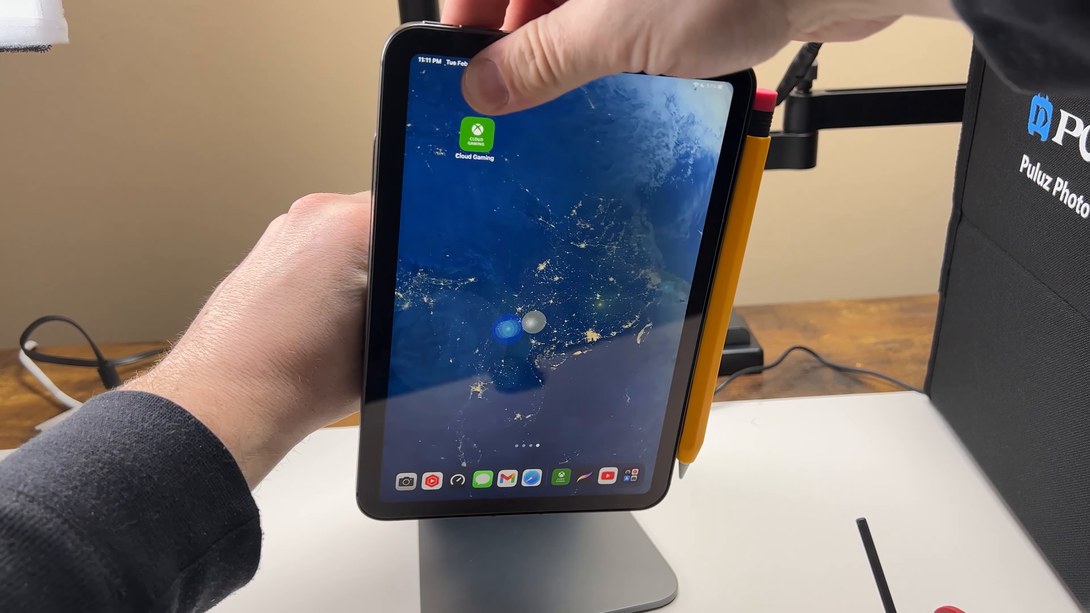